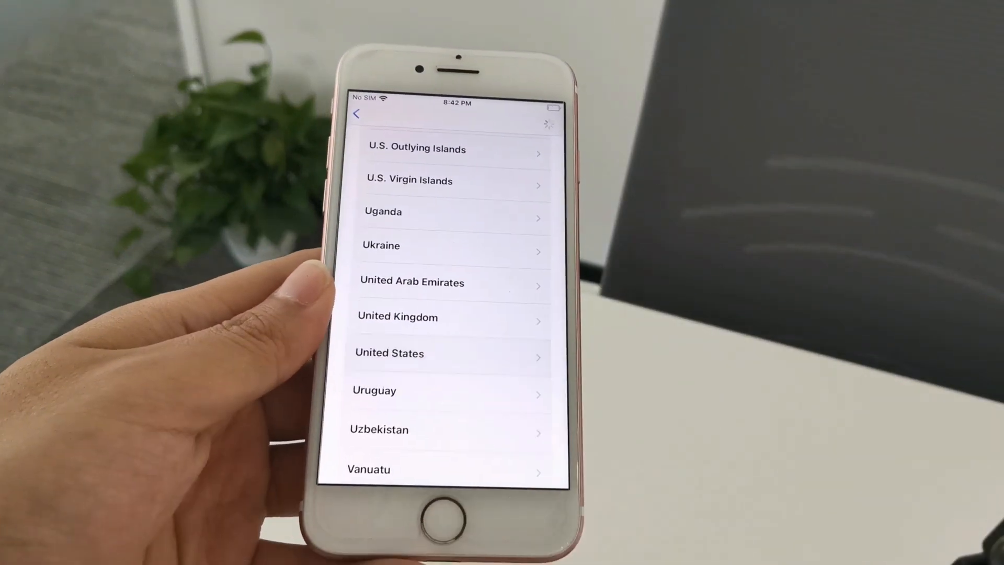
Choose United States as the iPhone's region and continue to Remote Management enrollment
click(389, 353)
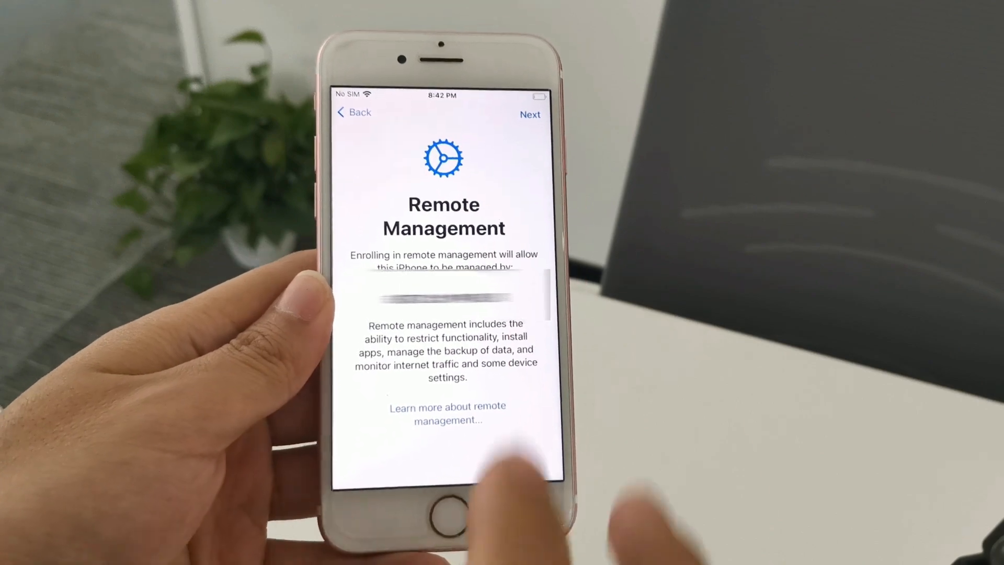
click(529, 114)
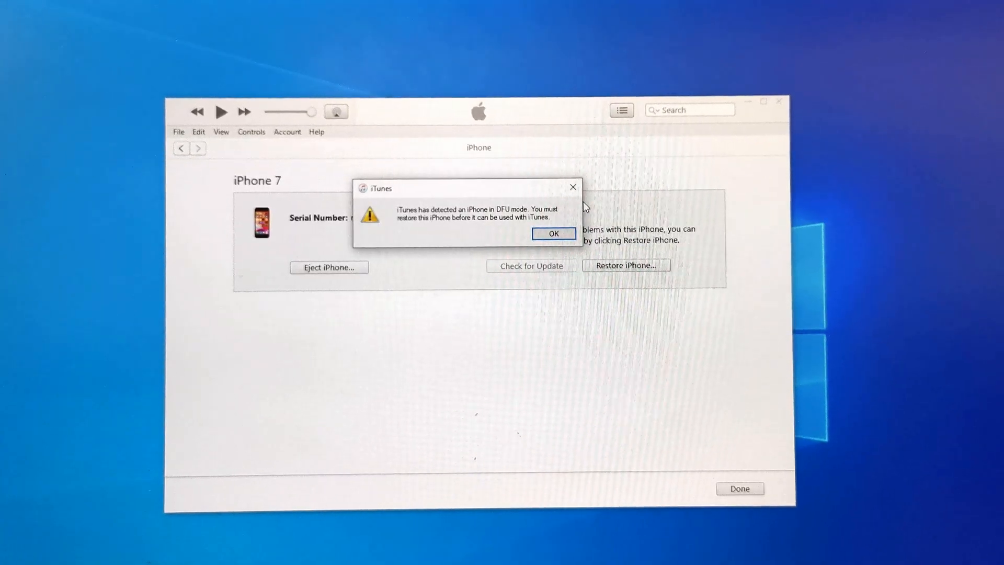
Dismiss the DFU alert, then confirm Restore and Update past the update notes
click(553, 234)
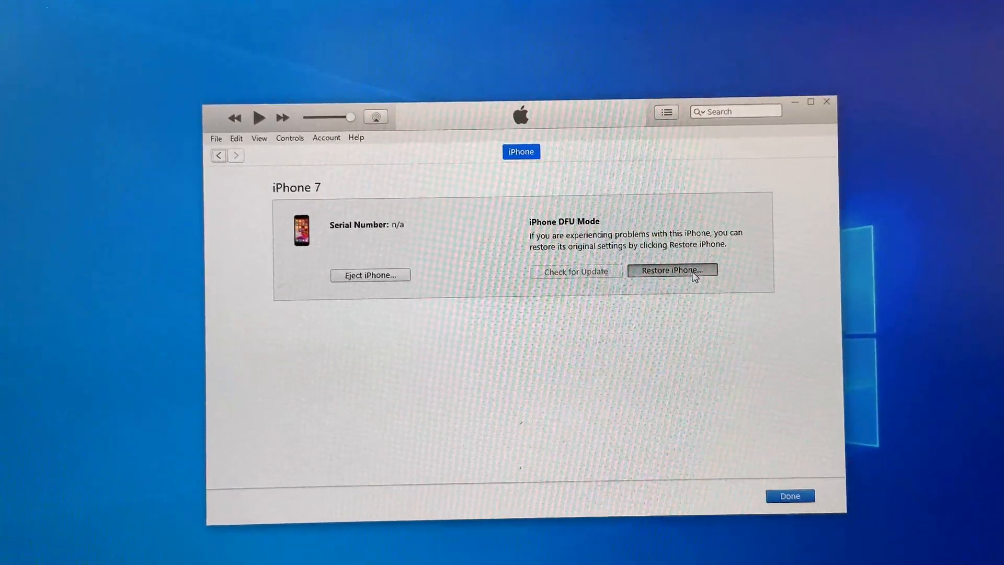
click(672, 270)
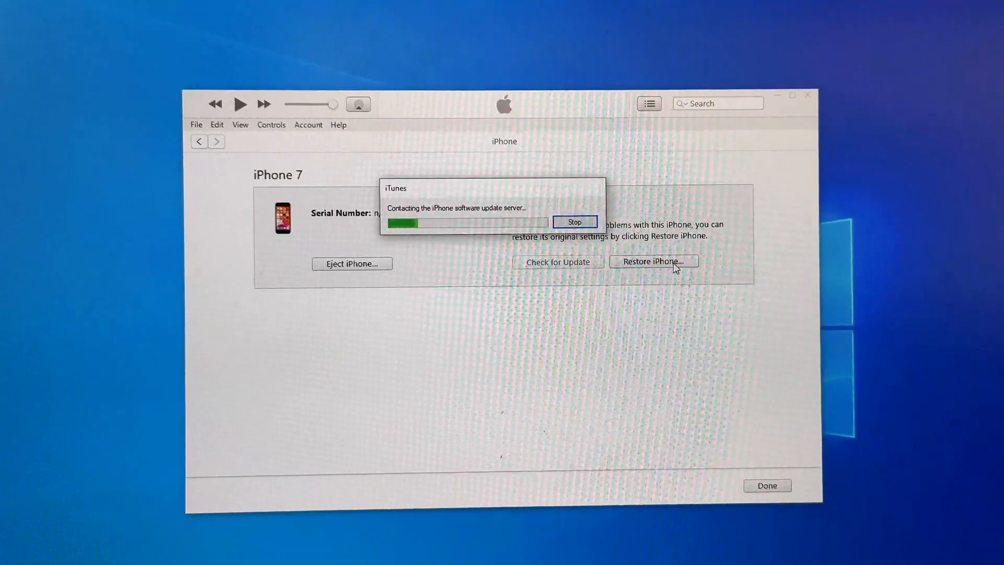
click(653, 261)
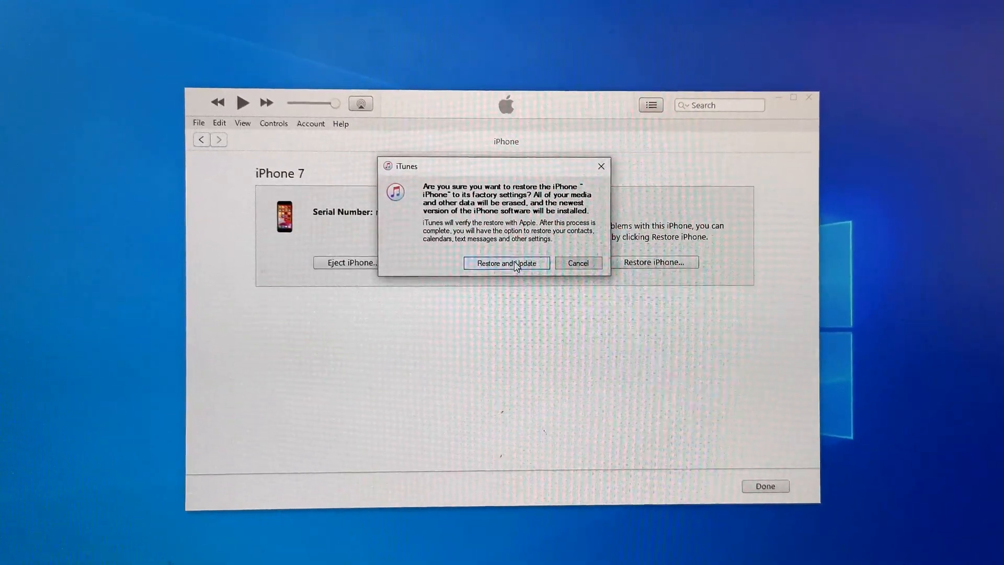
click(505, 263)
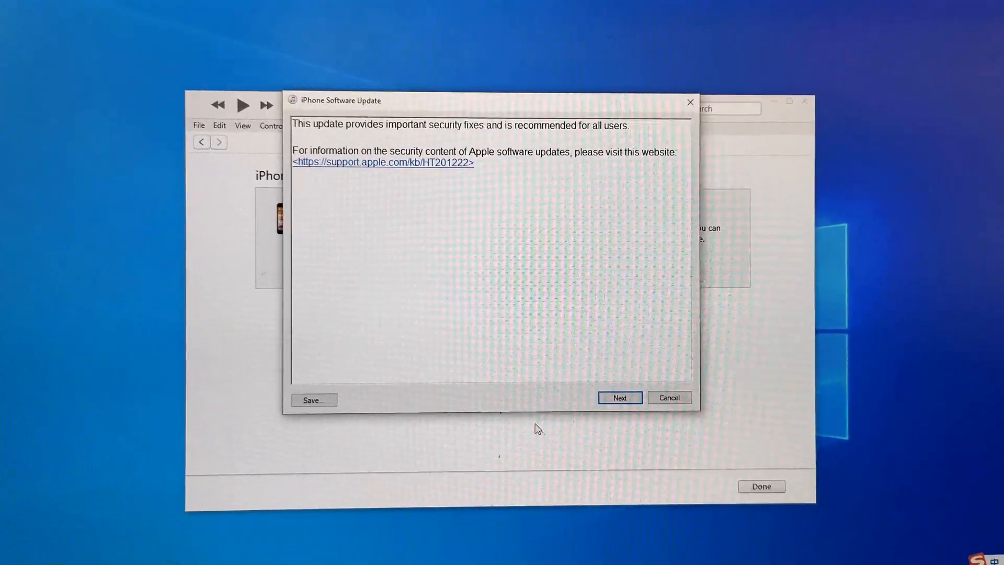
click(619, 397)
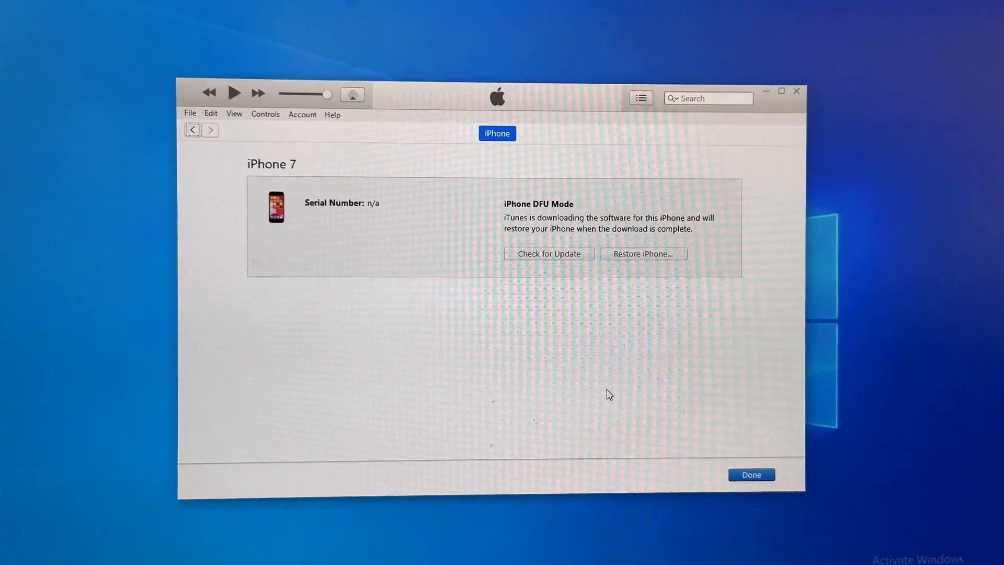
click(702, 99)
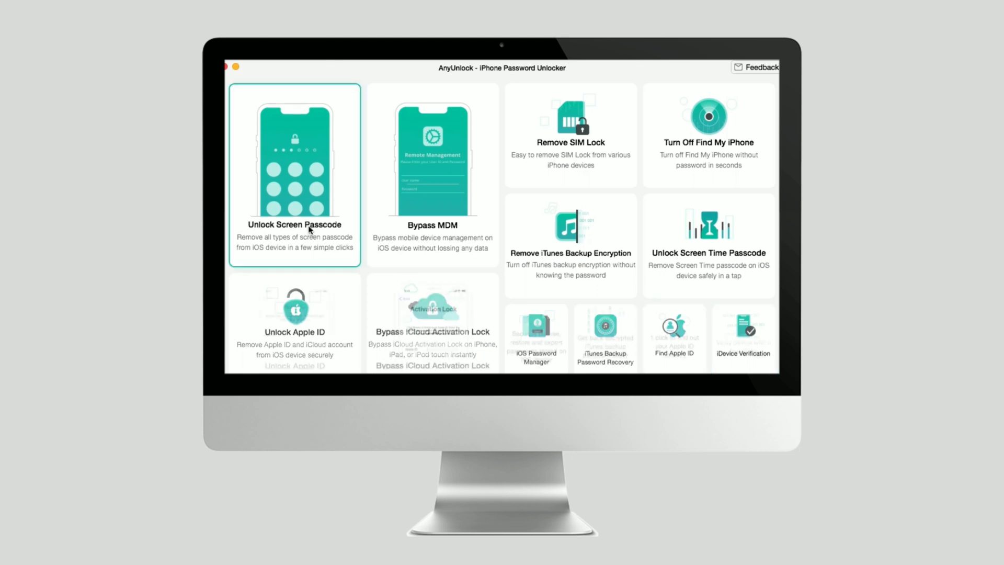
Open AnyUnlock's Bypass MDM tile from the home screen
click(431, 174)
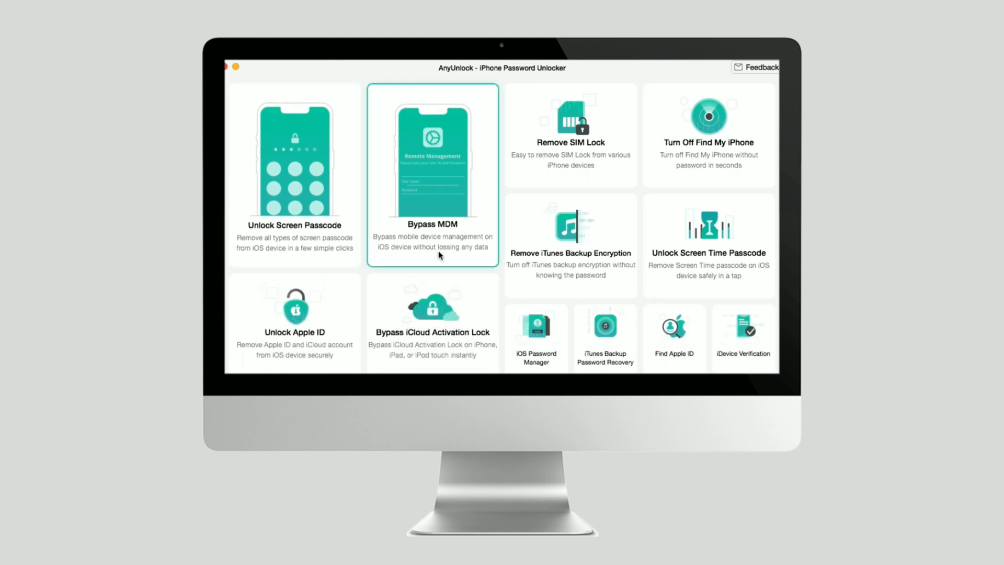
click(431, 175)
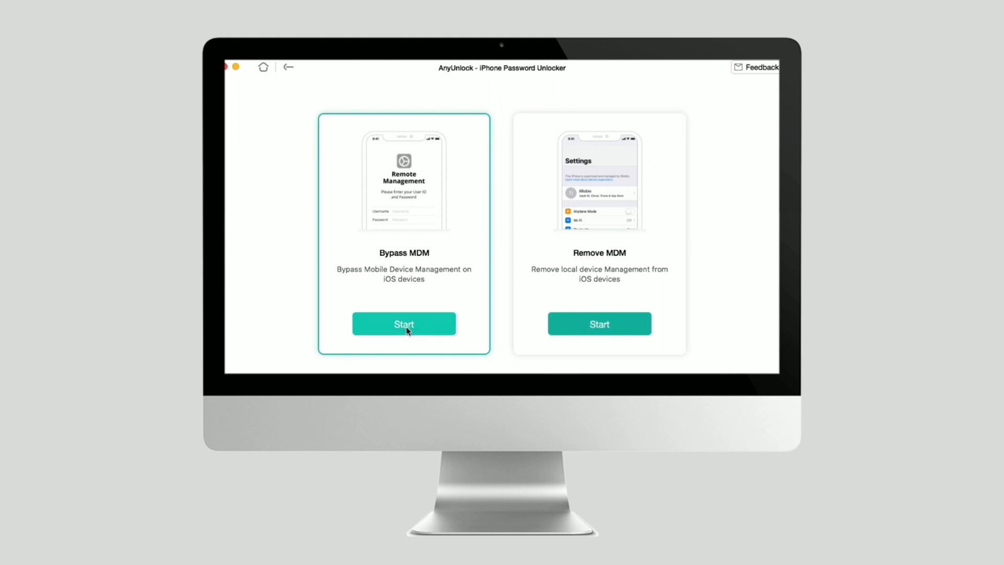
Start Bypass MDM on the iPad and confirm it shows the Remote Management screen
click(403, 323)
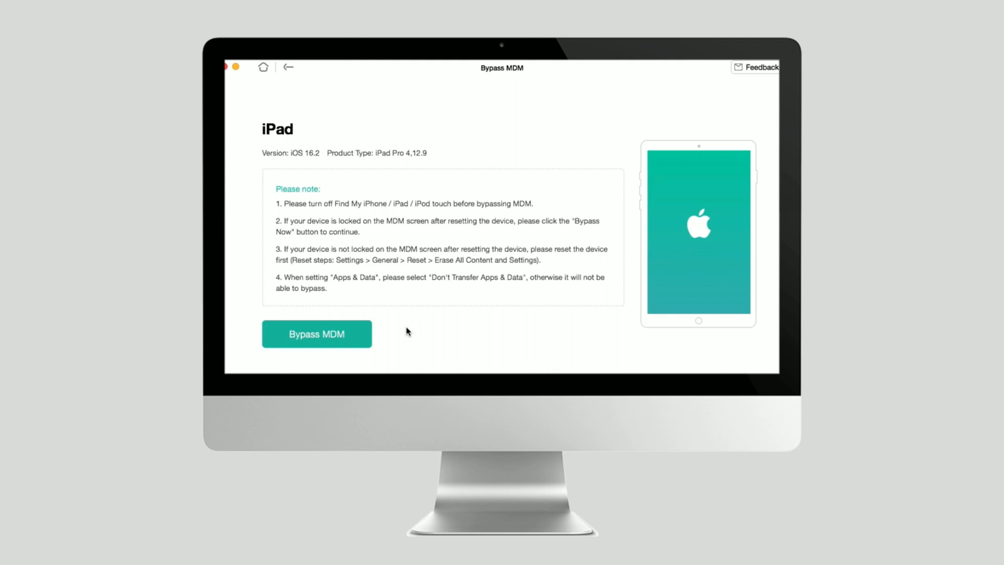
click(317, 334)
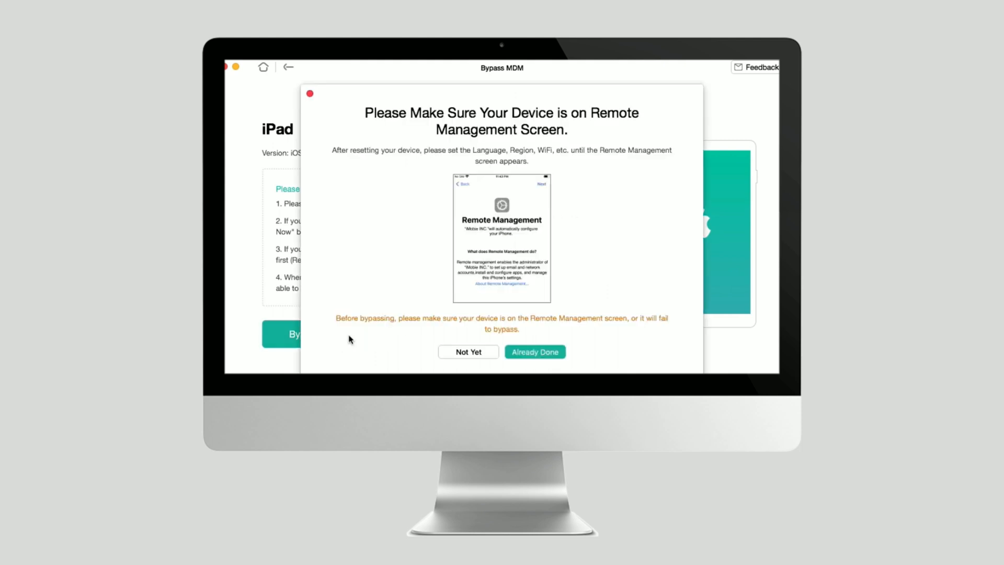
click(535, 351)
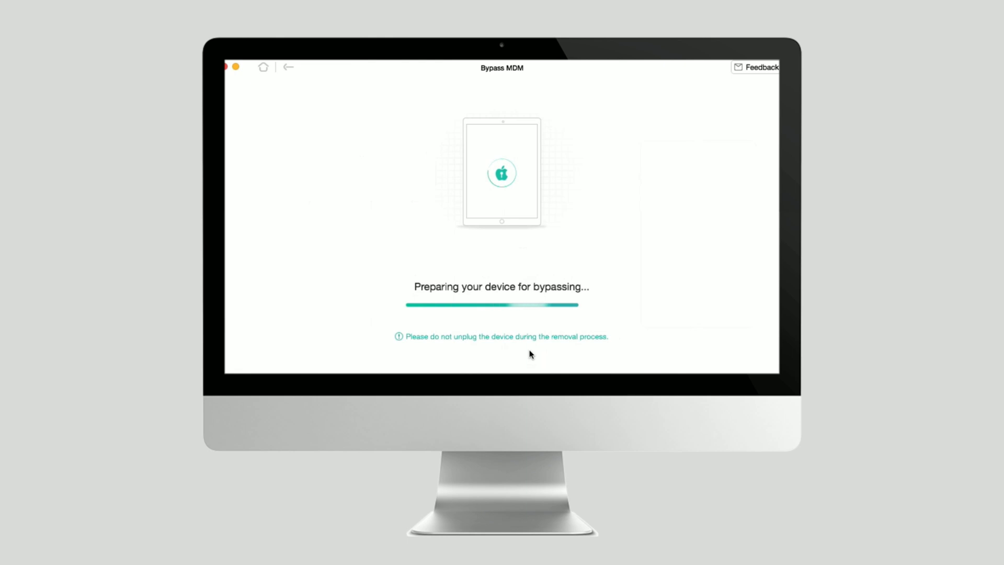